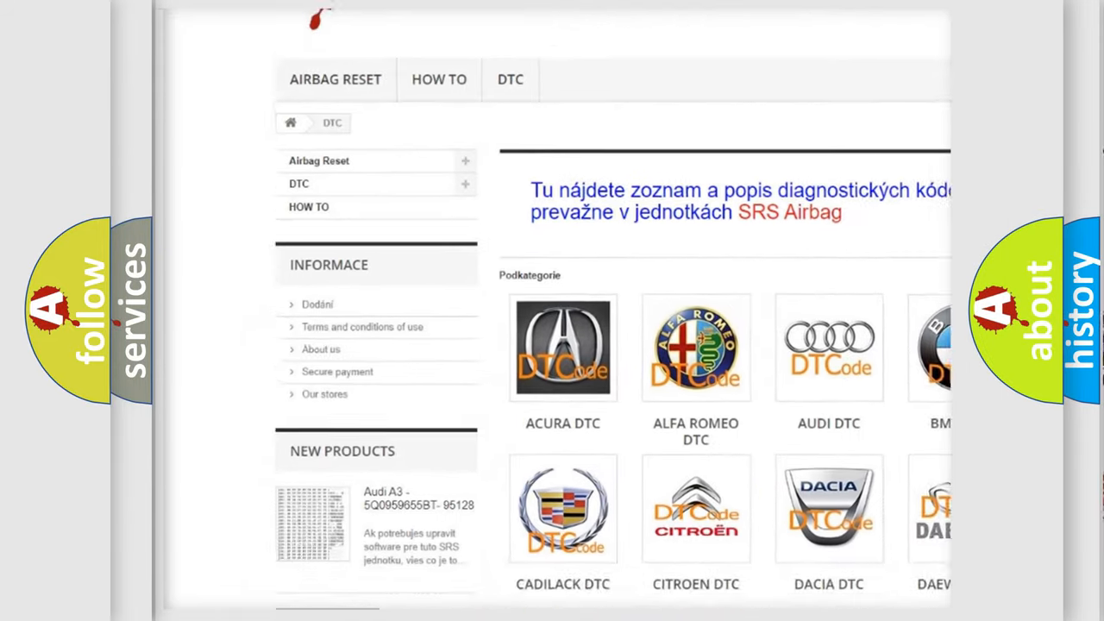
scroll("down", 3)
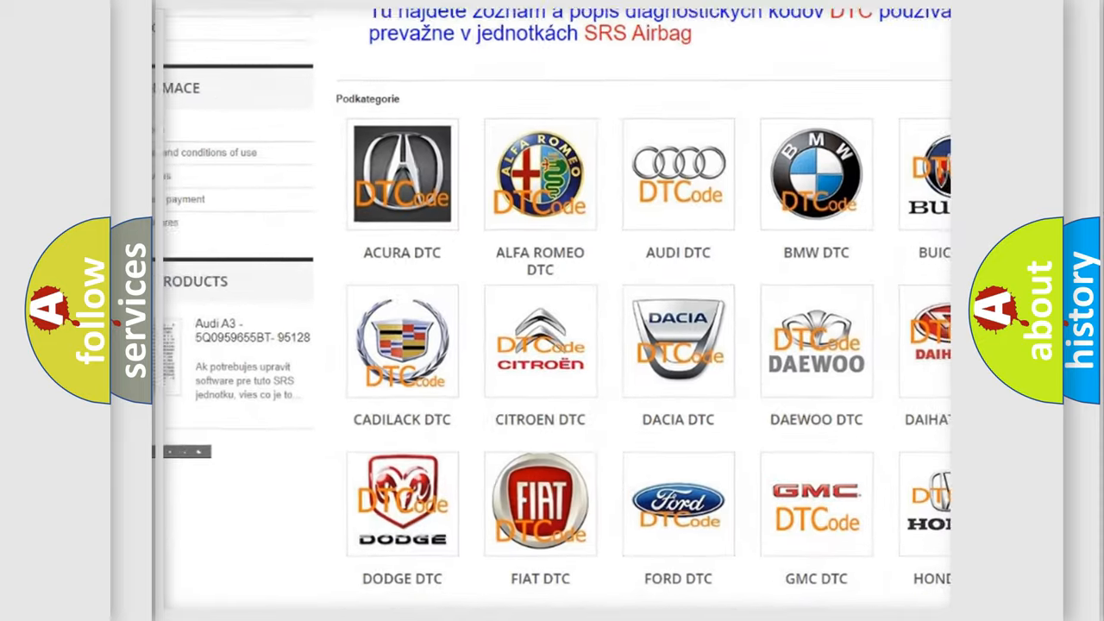
scroll("down", 3)
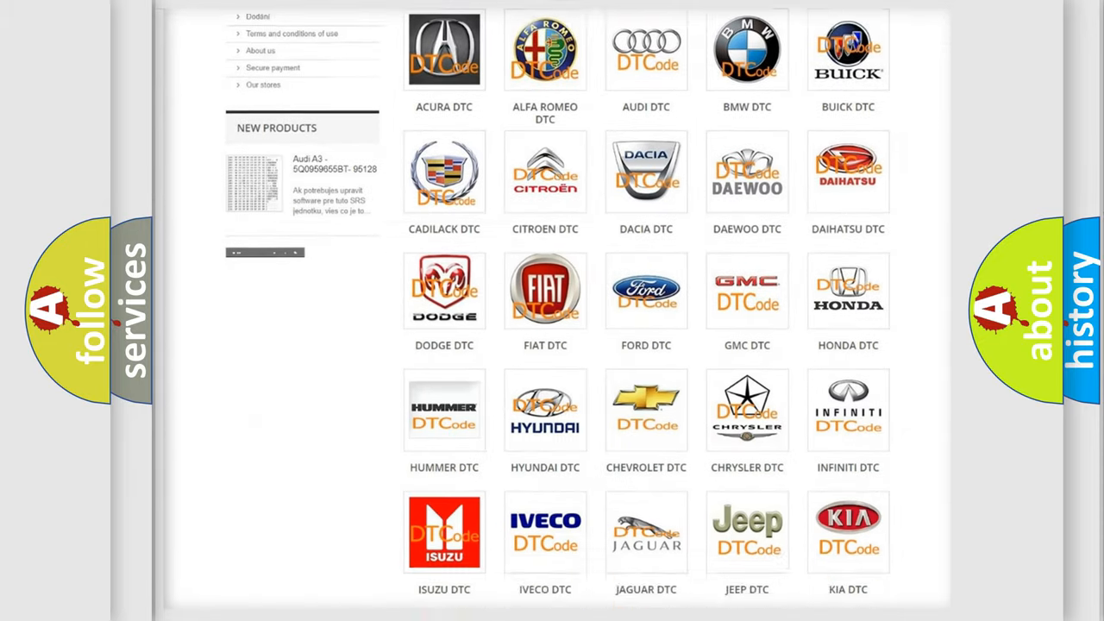
scroll("down", 3)
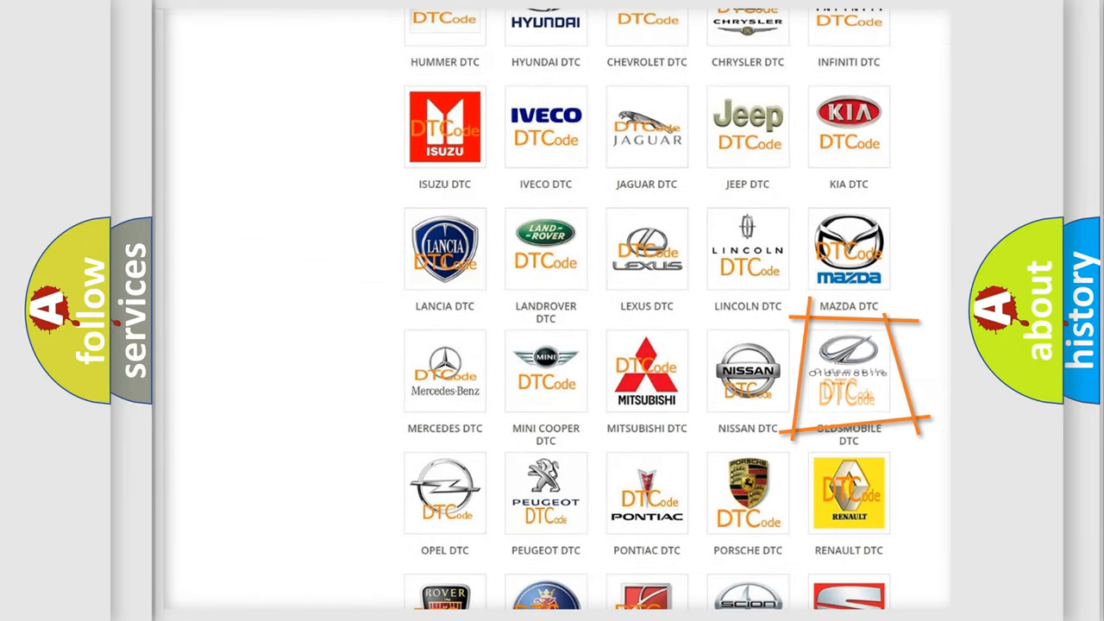